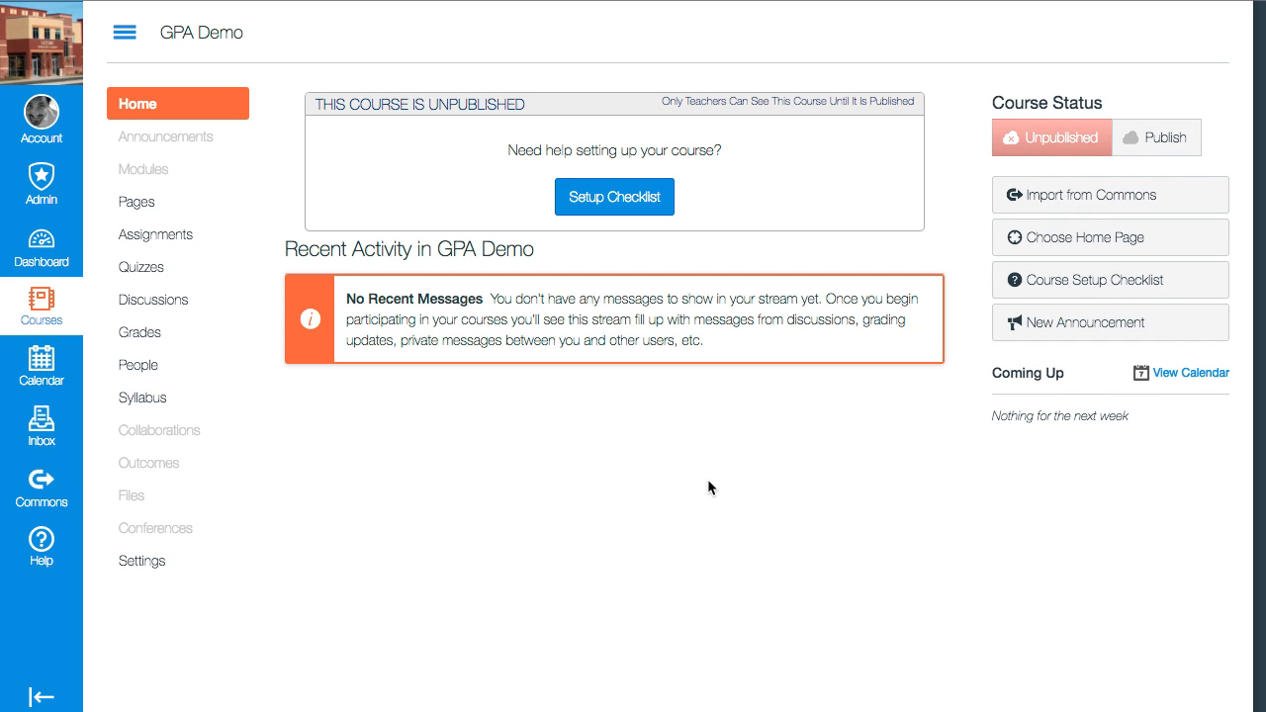
mouse_move(730, 384)
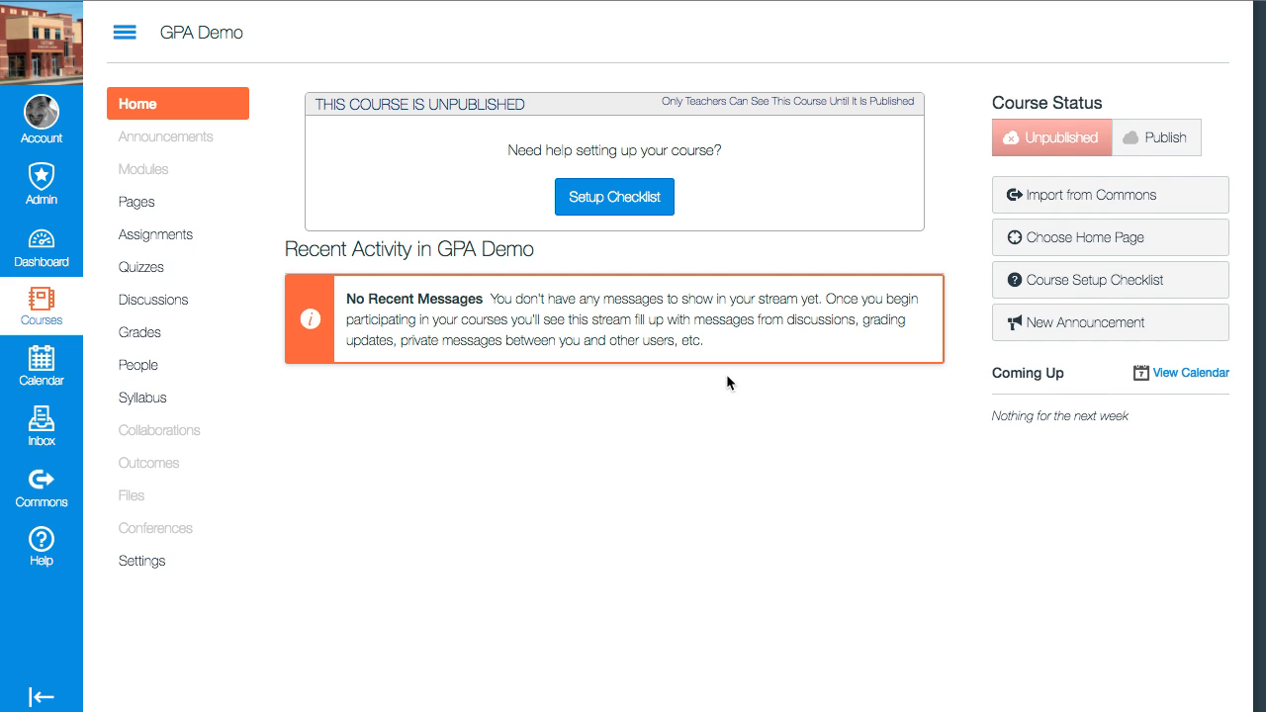
mouse_move(665, 429)
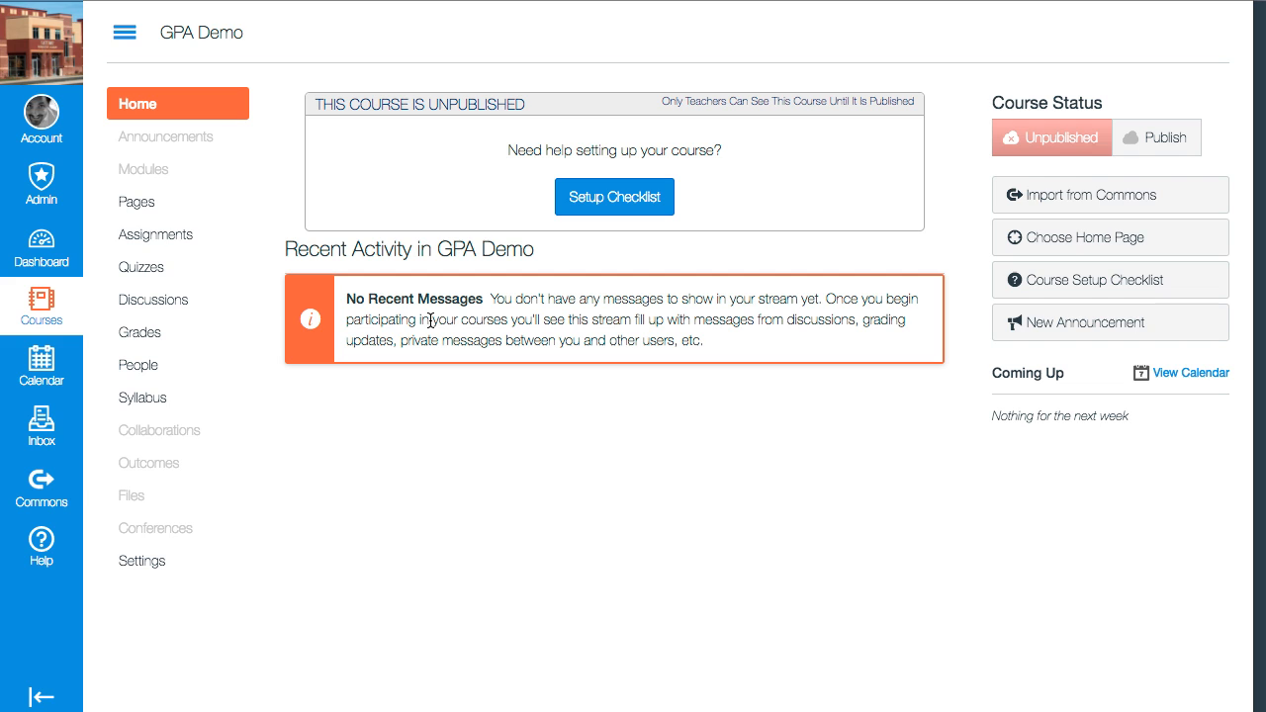
Step: Open the GPA Demo course's Pages list from the course navigation
left_click(137, 201)
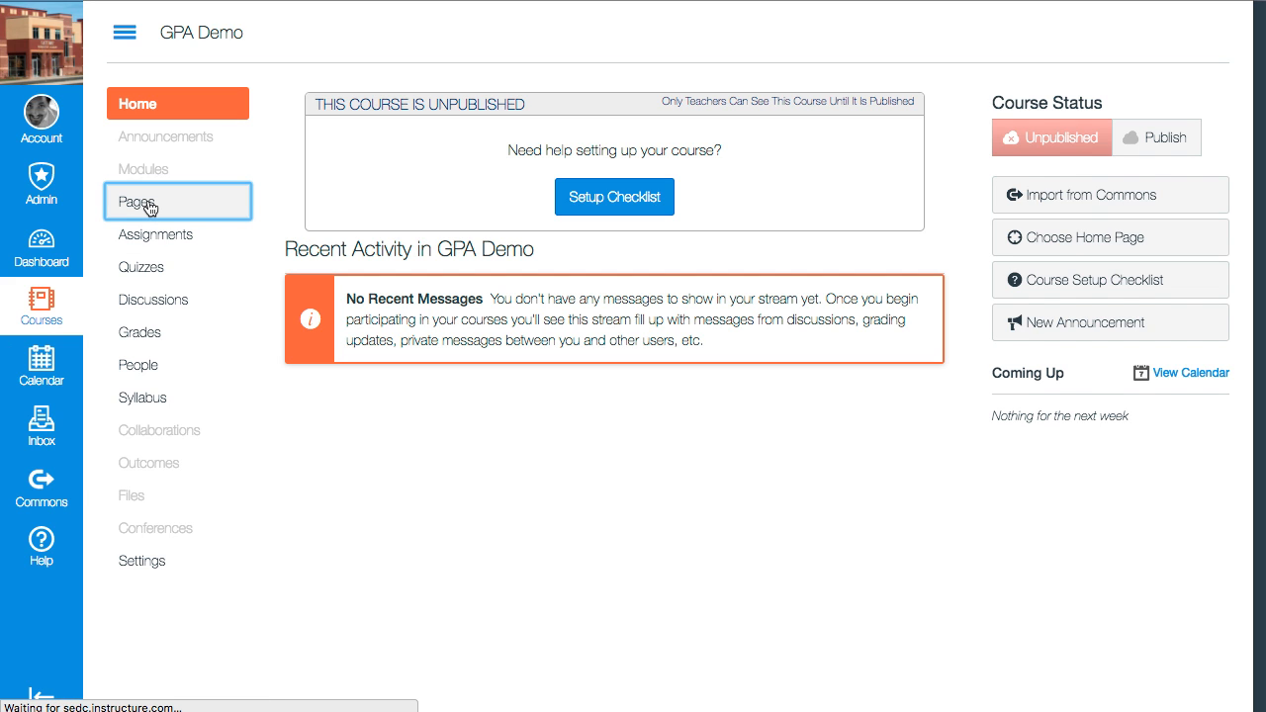
left_click(137, 202)
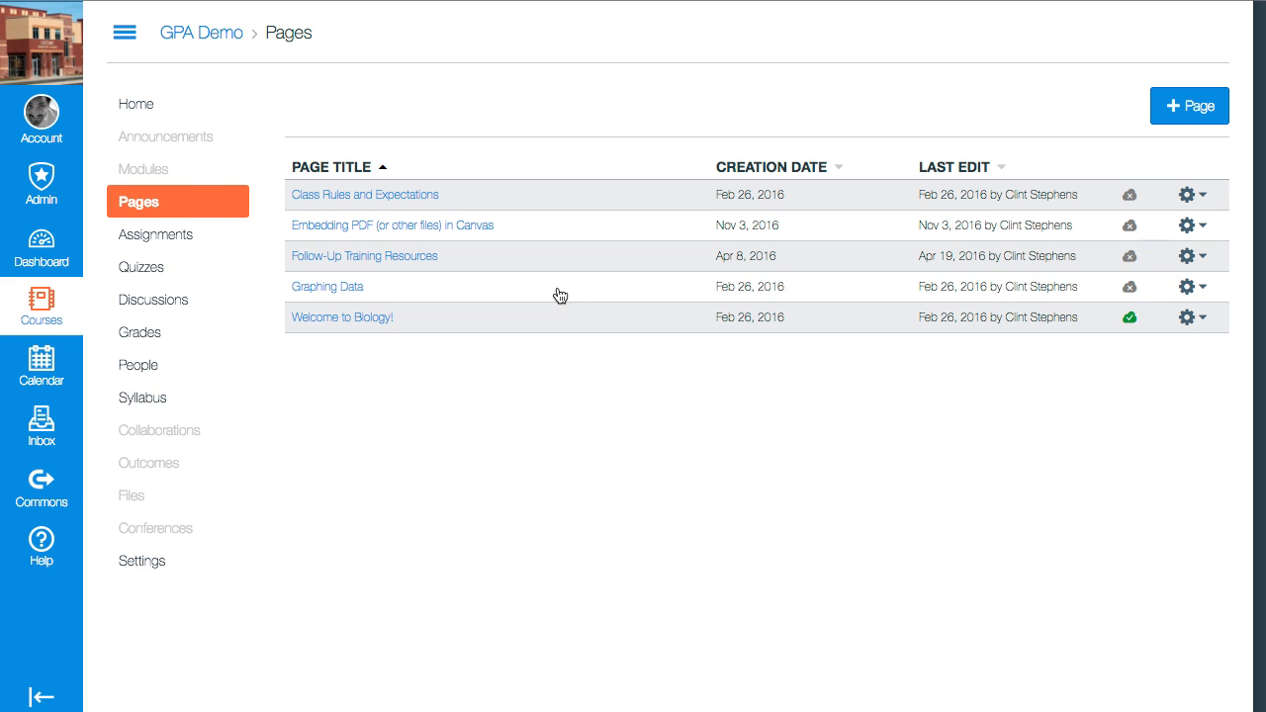
mouse_move(700, 301)
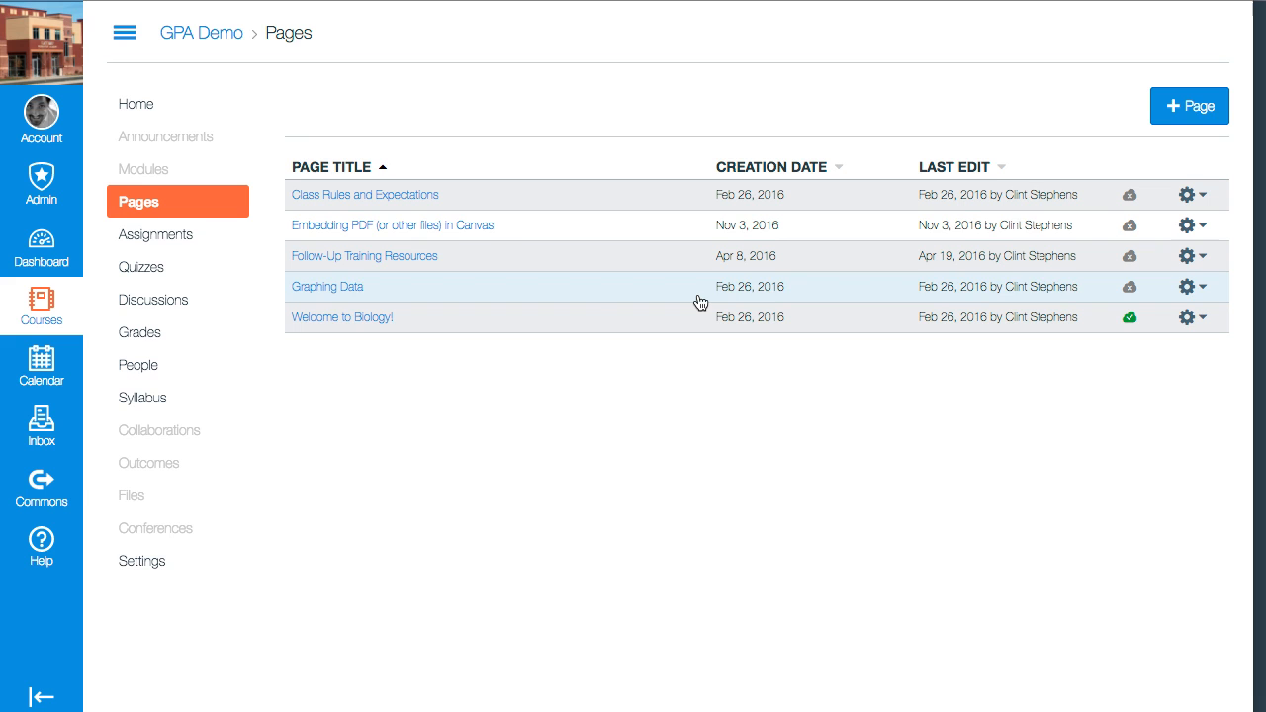
mouse_move(370, 232)
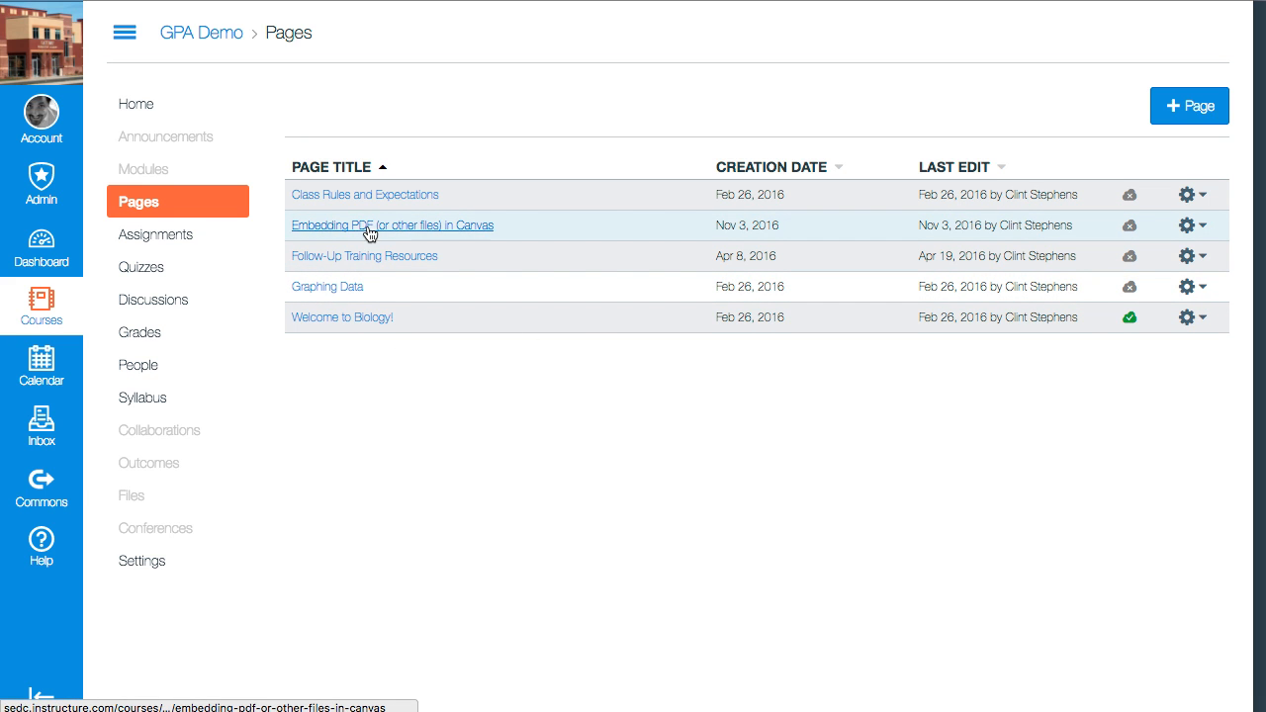
Step: Open the 'Embedding PDF (or other files) in Canvas' page from the Pages list
left_click(392, 224)
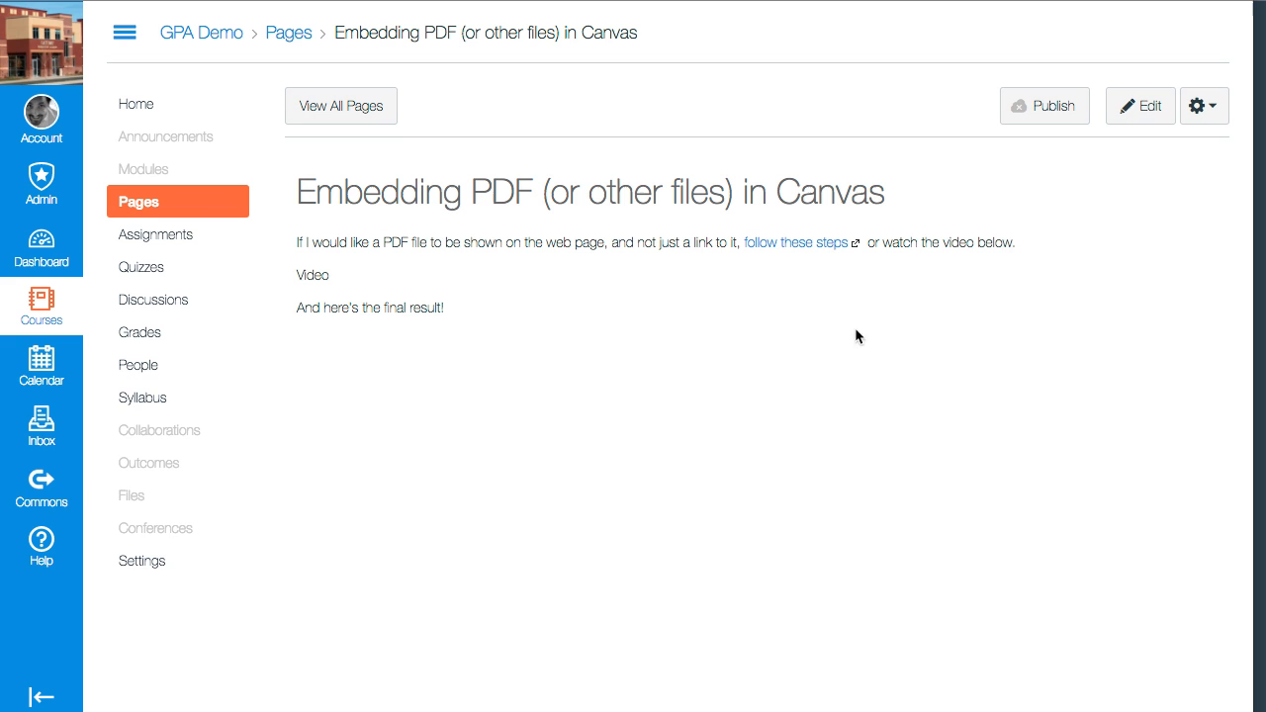
mouse_move(1197, 106)
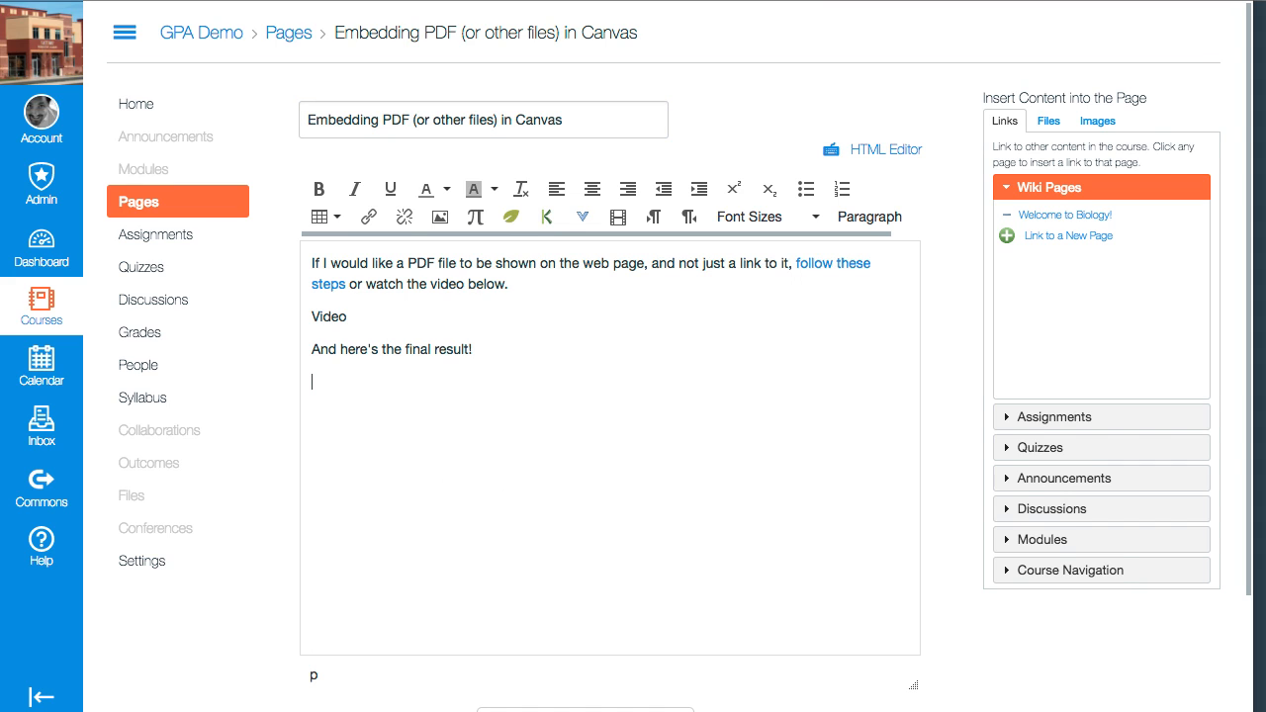
mouse_move(444, 435)
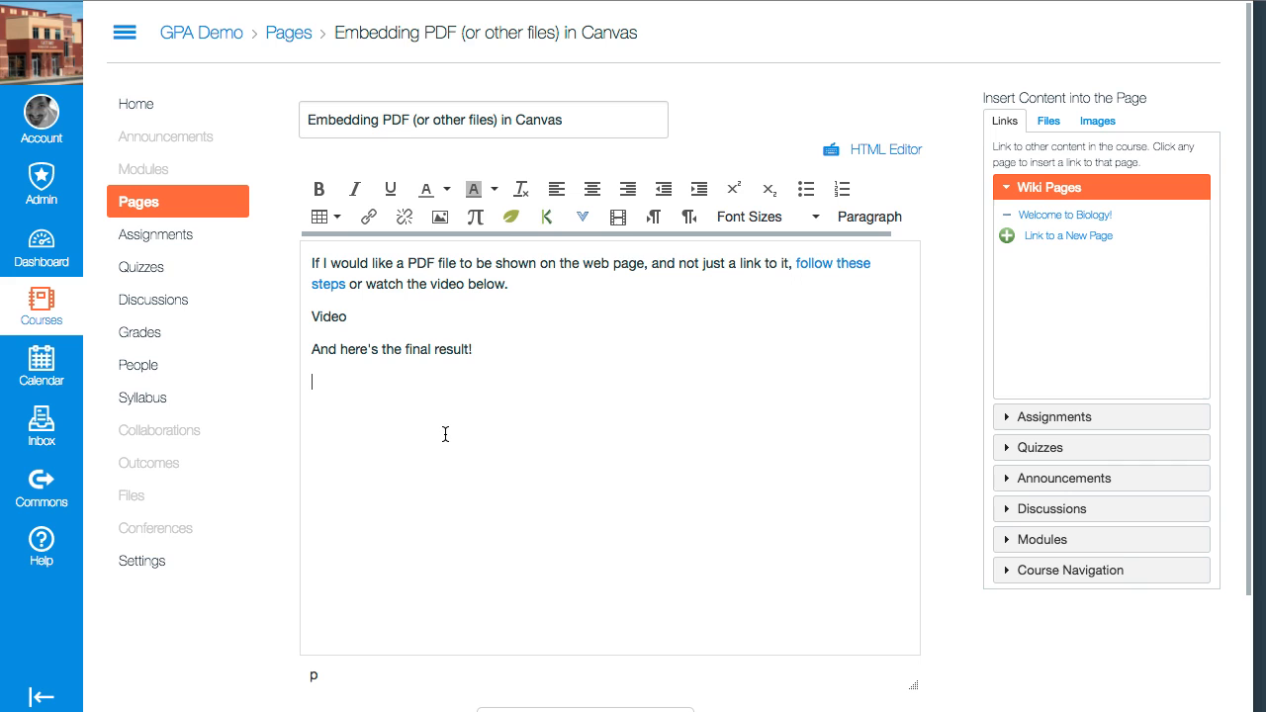
mouse_move(301, 417)
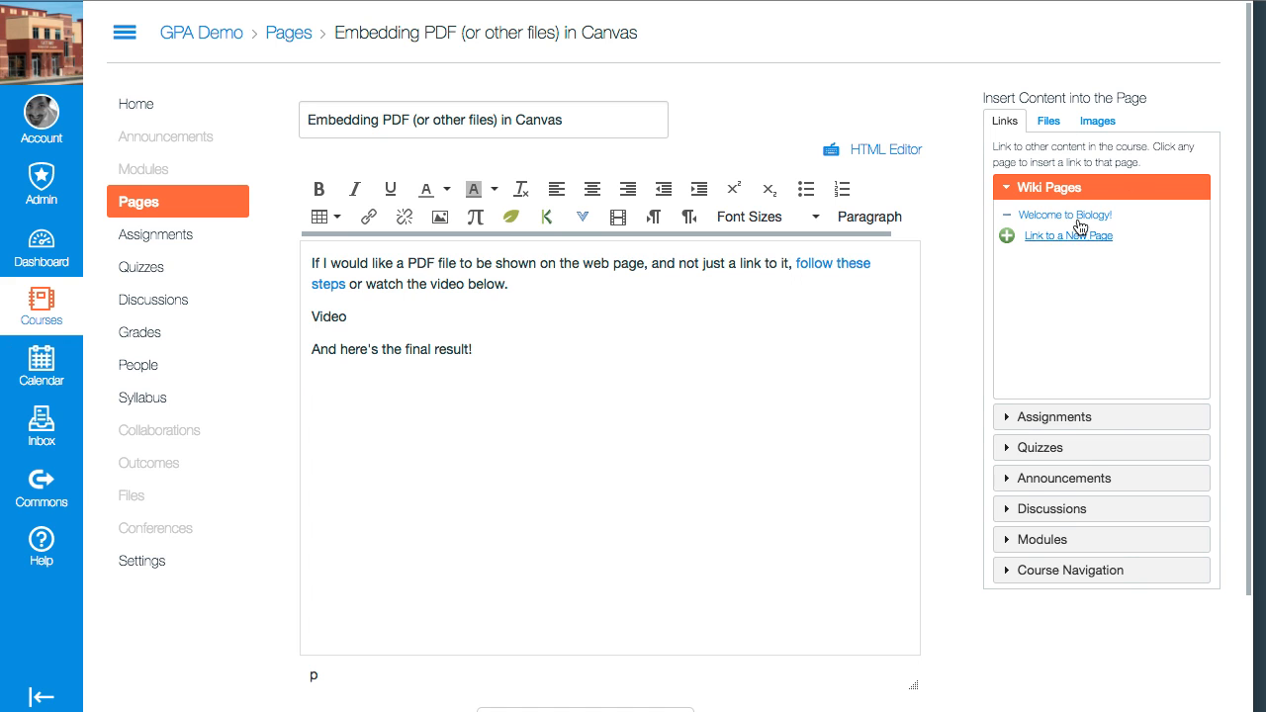
Step: Insert a Summer 2011 PD Offerings.pdf link from the course files sidebar
left_click(1048, 121)
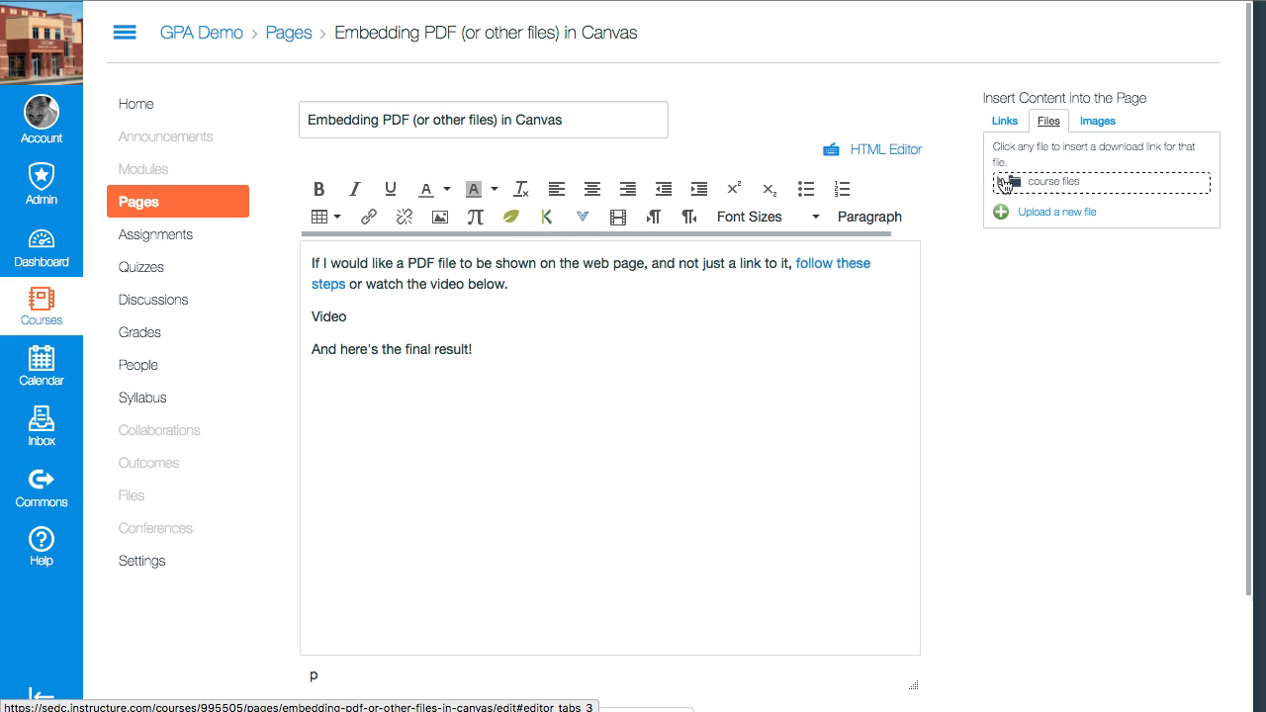
left_click(1007, 181)
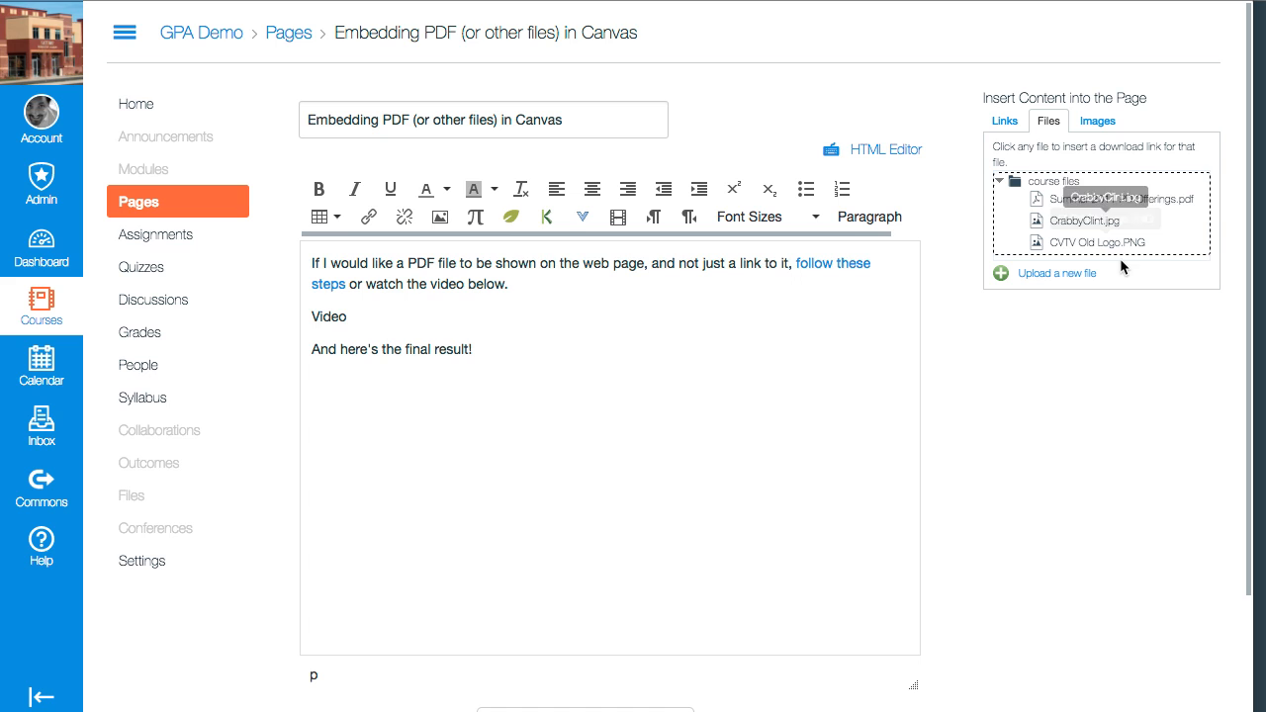
mouse_move(1057, 273)
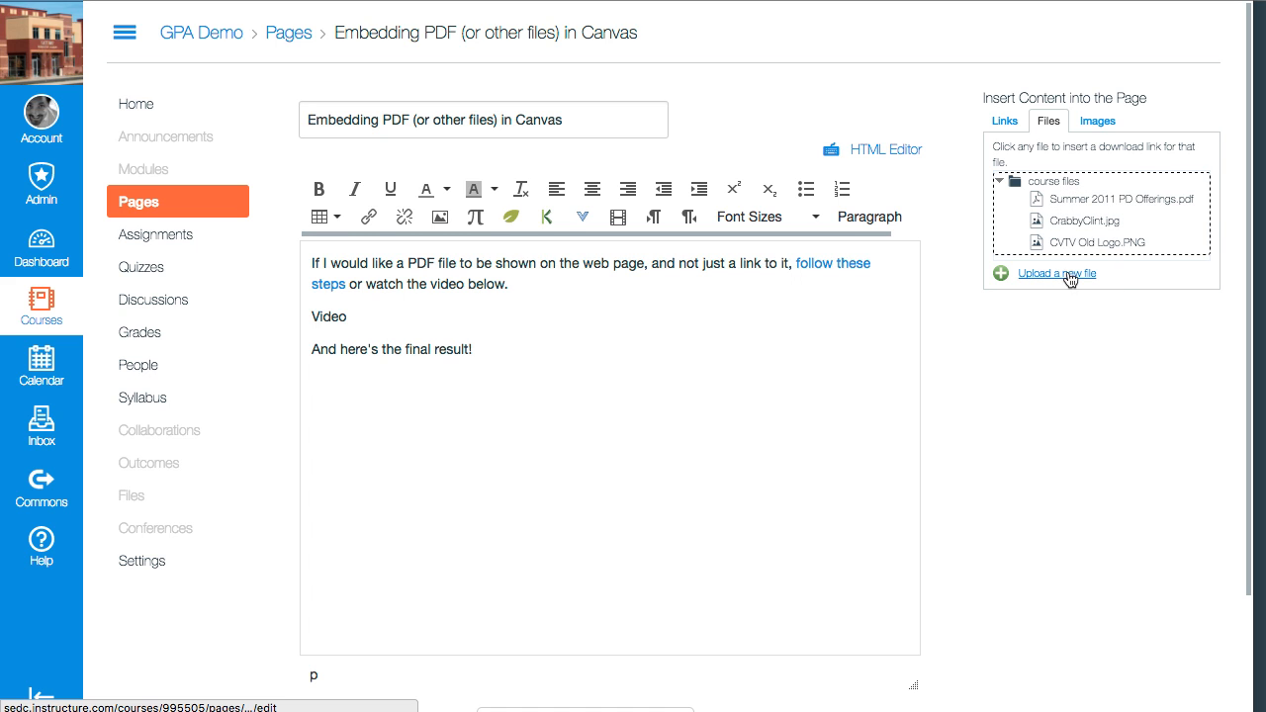
left_click(1057, 274)
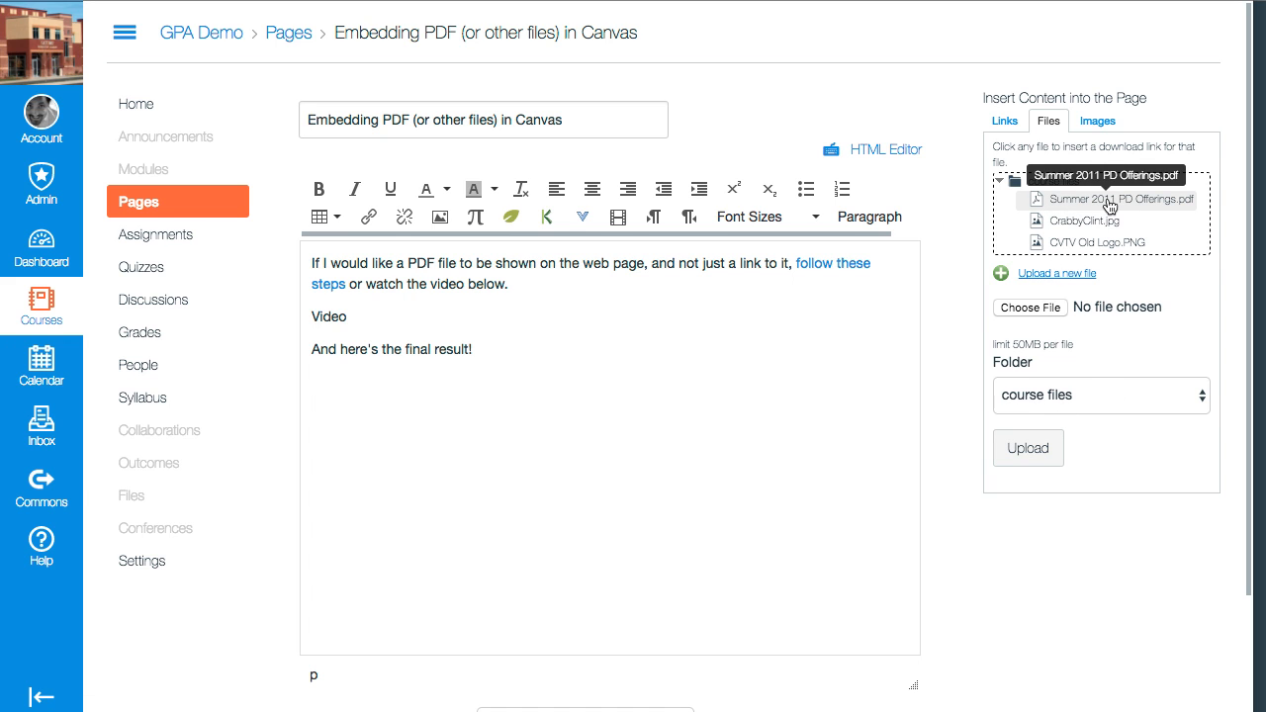
left_click(1116, 199)
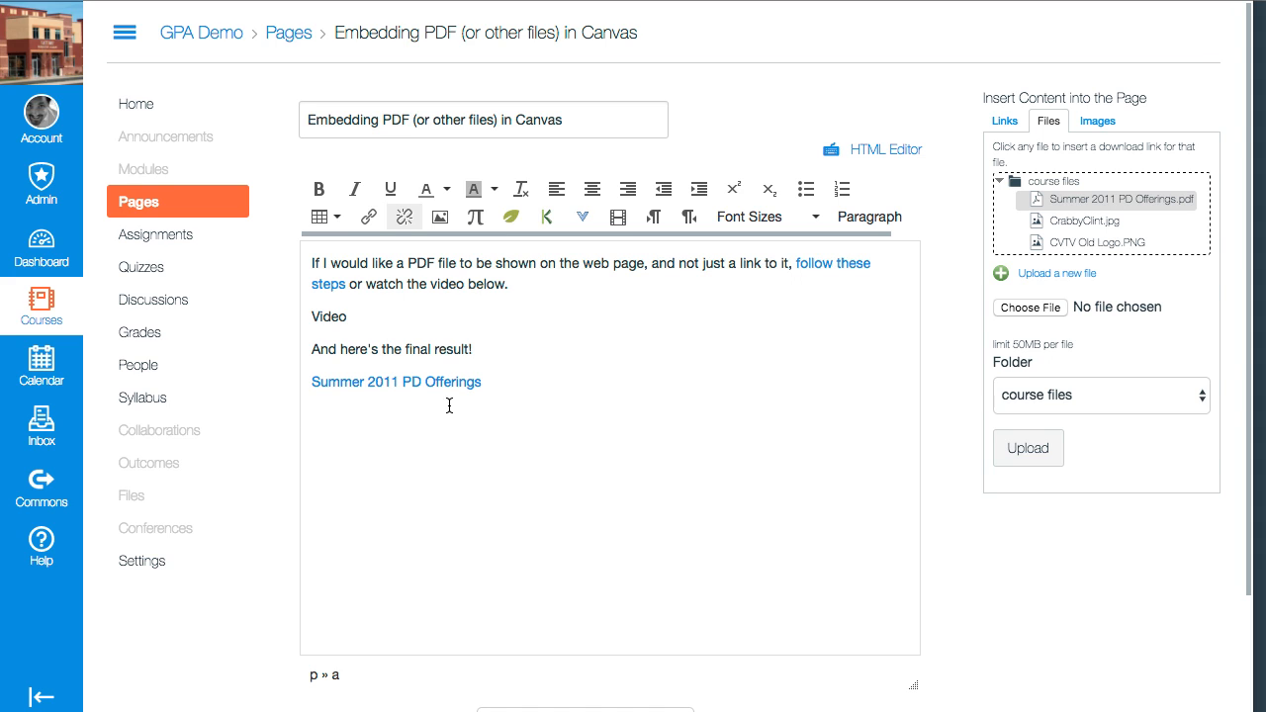
mouse_move(424, 286)
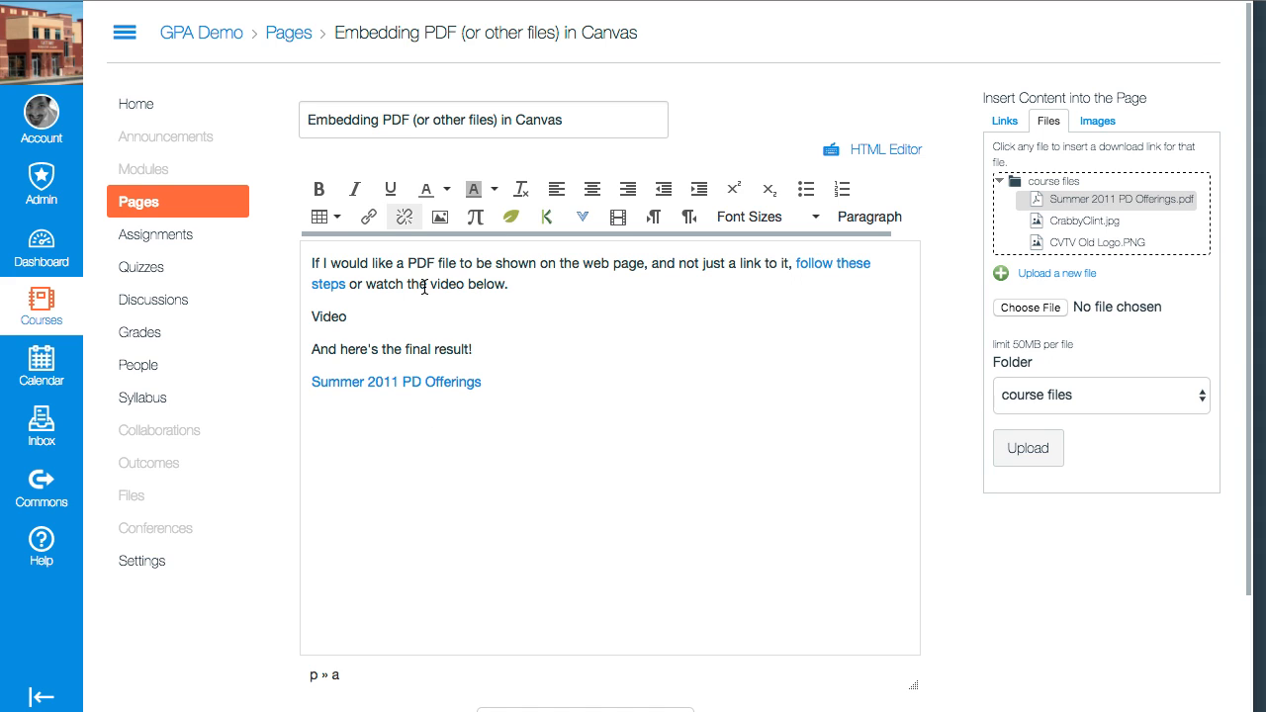
mouse_move(368, 217)
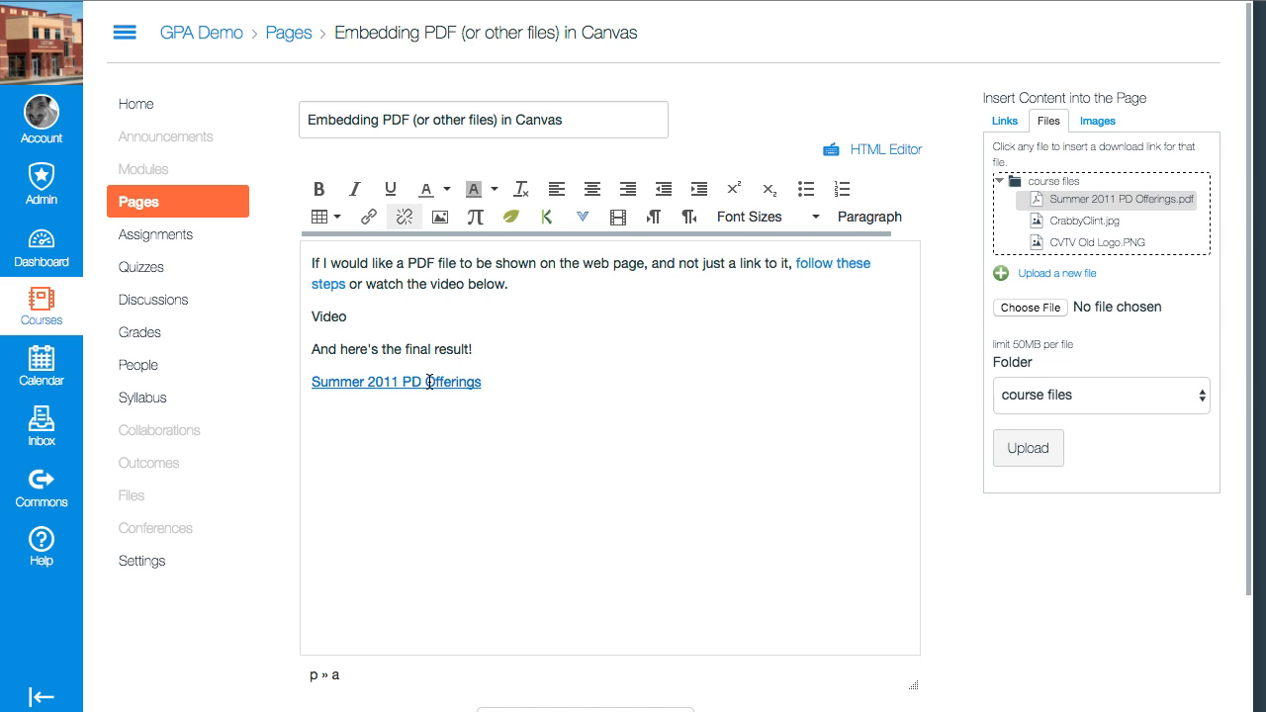
mouse_move(368, 217)
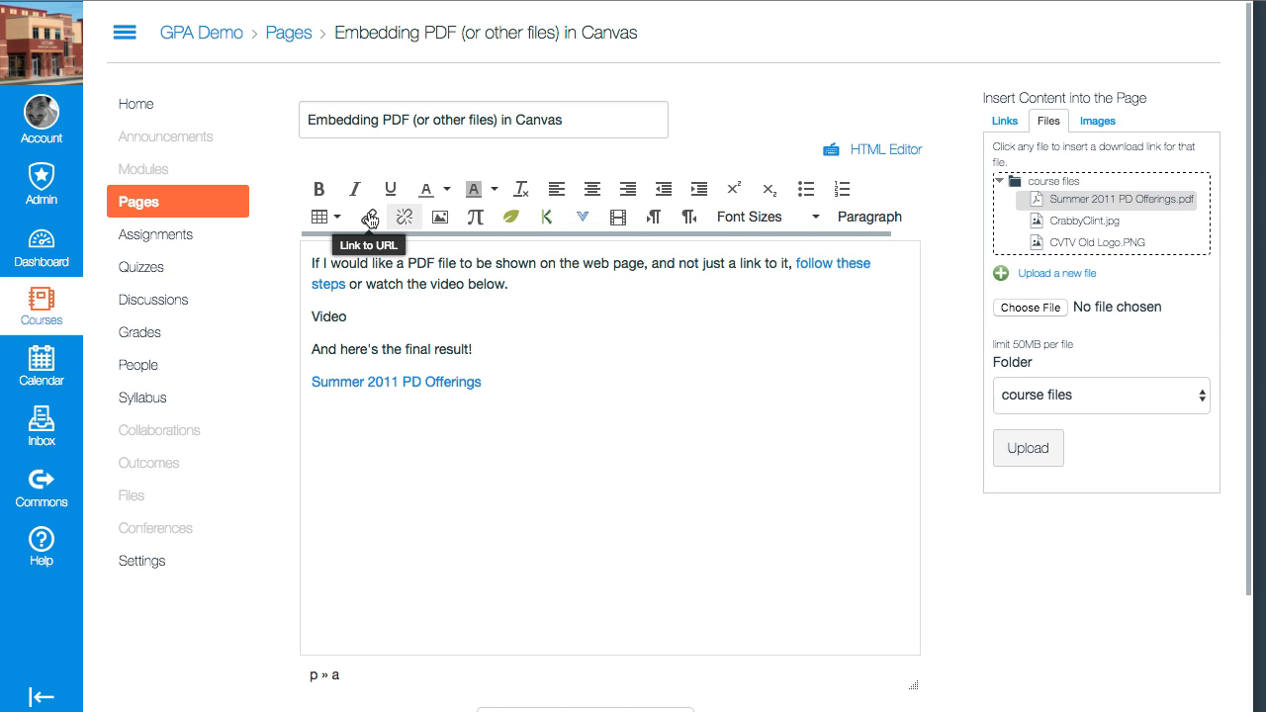
mouse_move(387, 237)
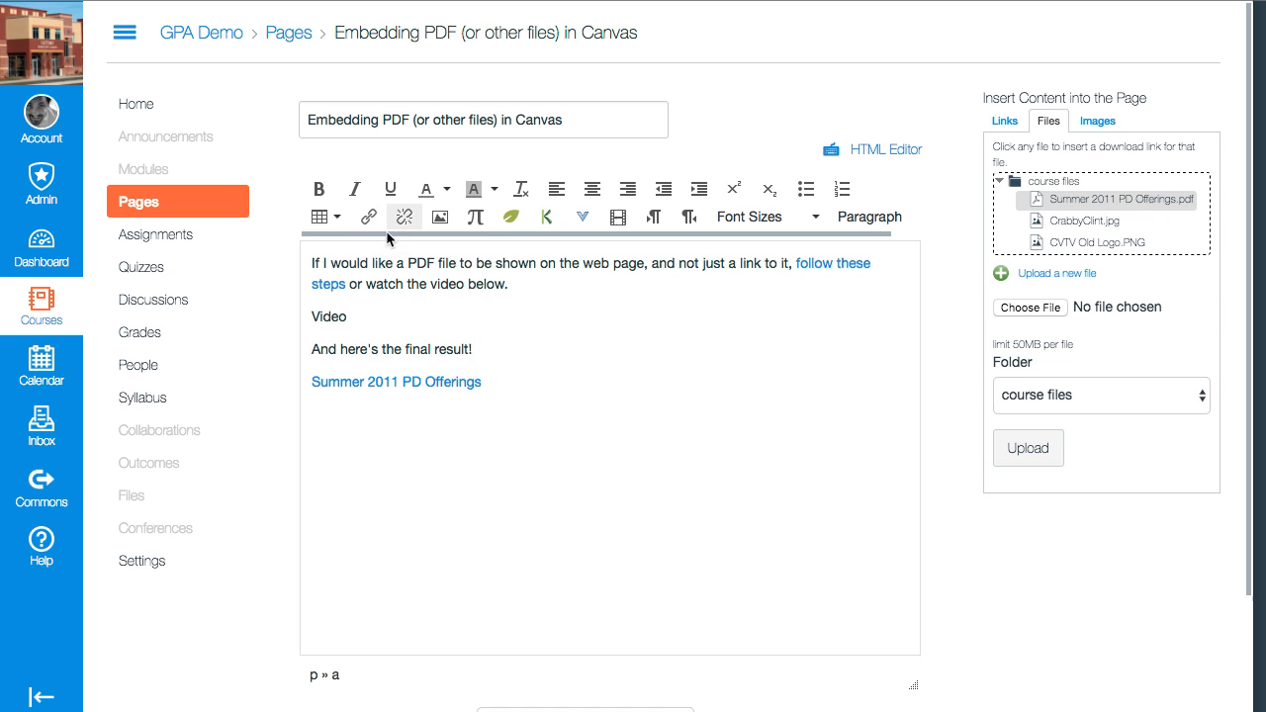
Step: Enable 'Auto-open the inline preview for this link' on the Summer 2011 PD Offerings link
left_click(368, 217)
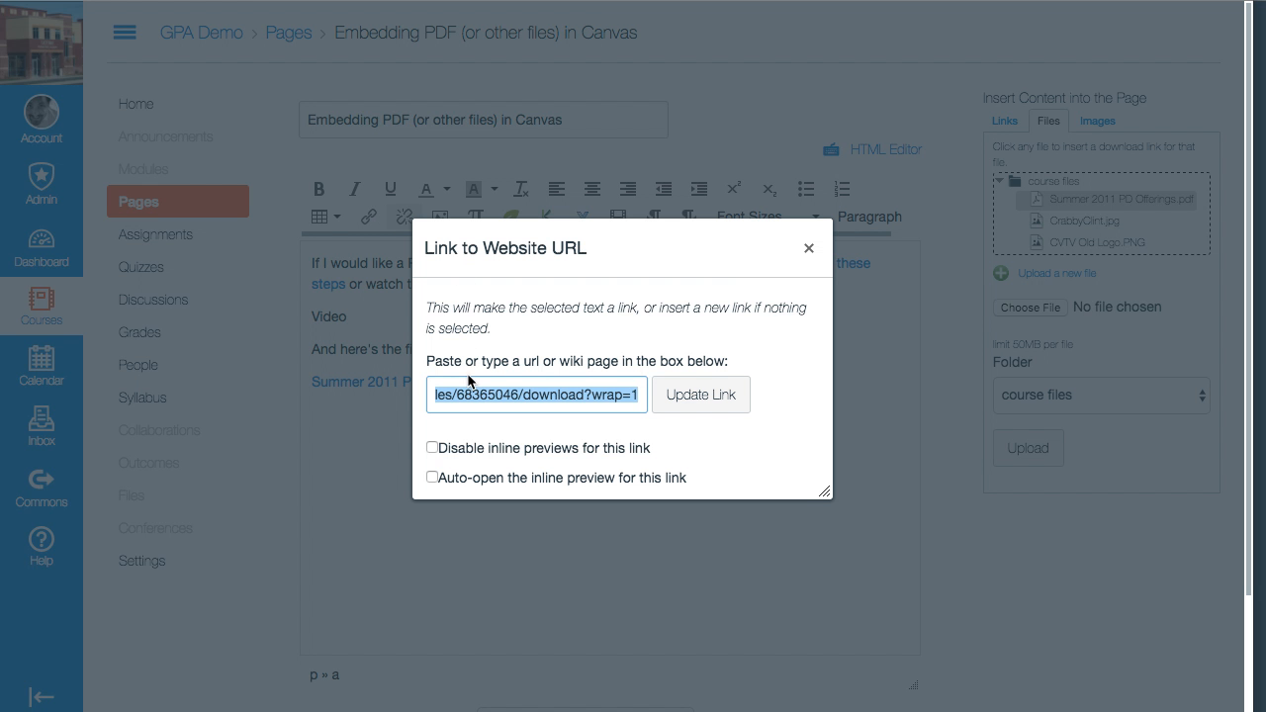
left_click(432, 477)
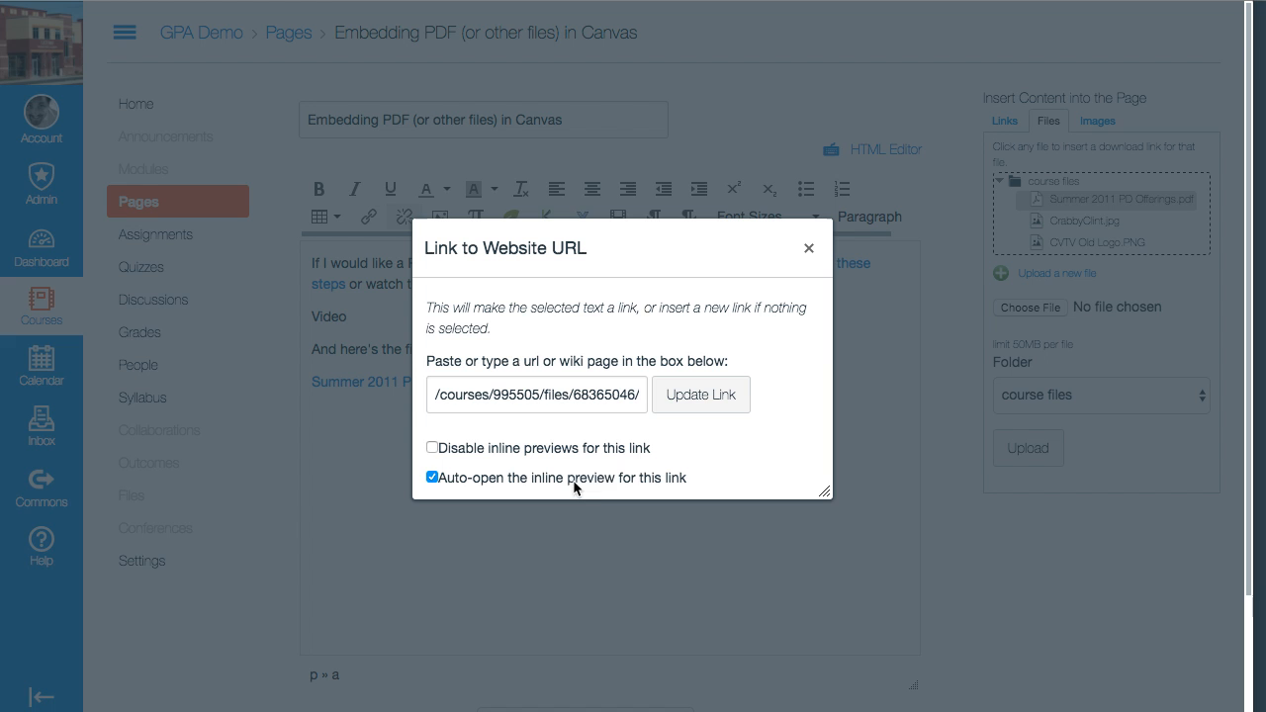
mouse_move(701, 394)
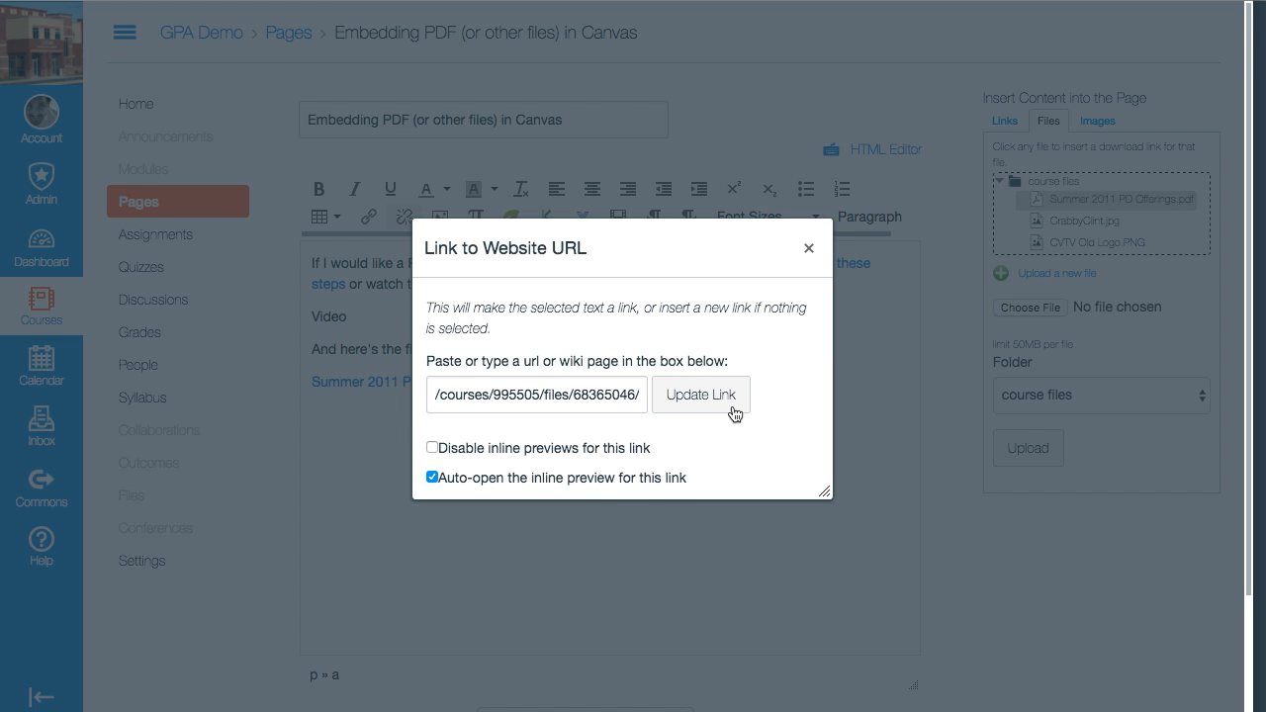
left_click(700, 394)
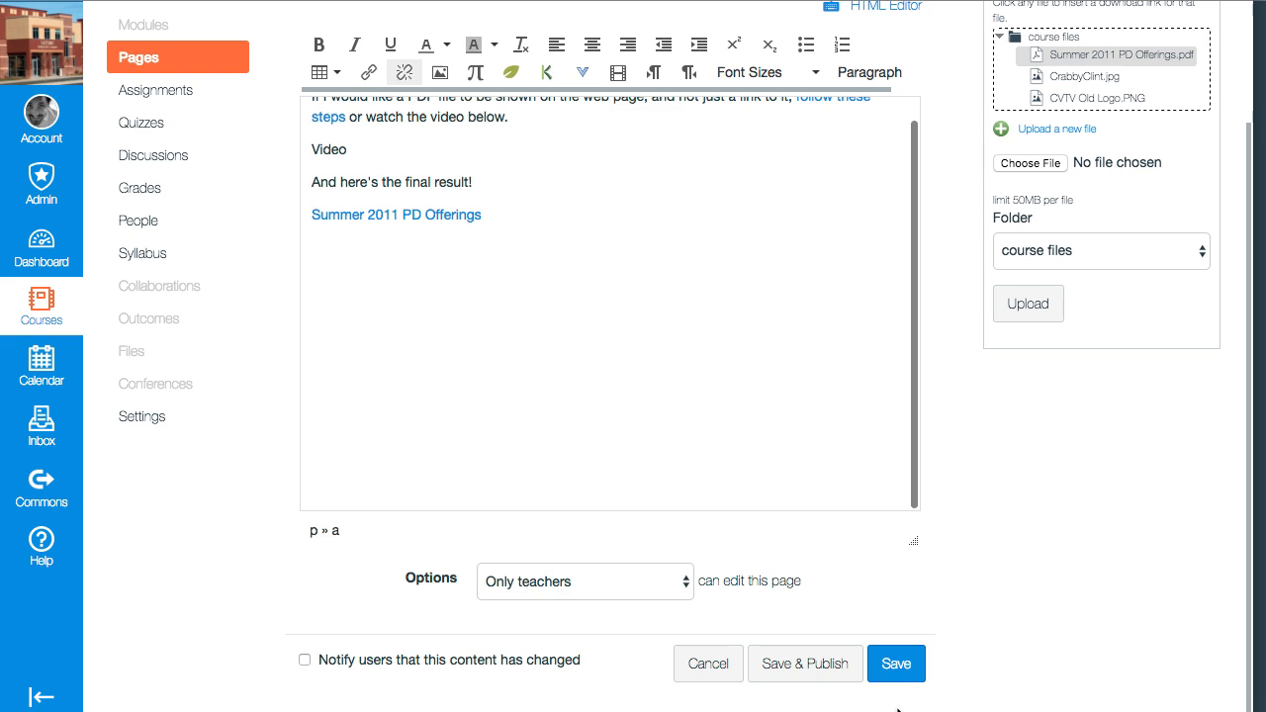
Step: Save the page and scroll through the embedded Summer 2011 PD Offerings PDF preview
left_click(895, 664)
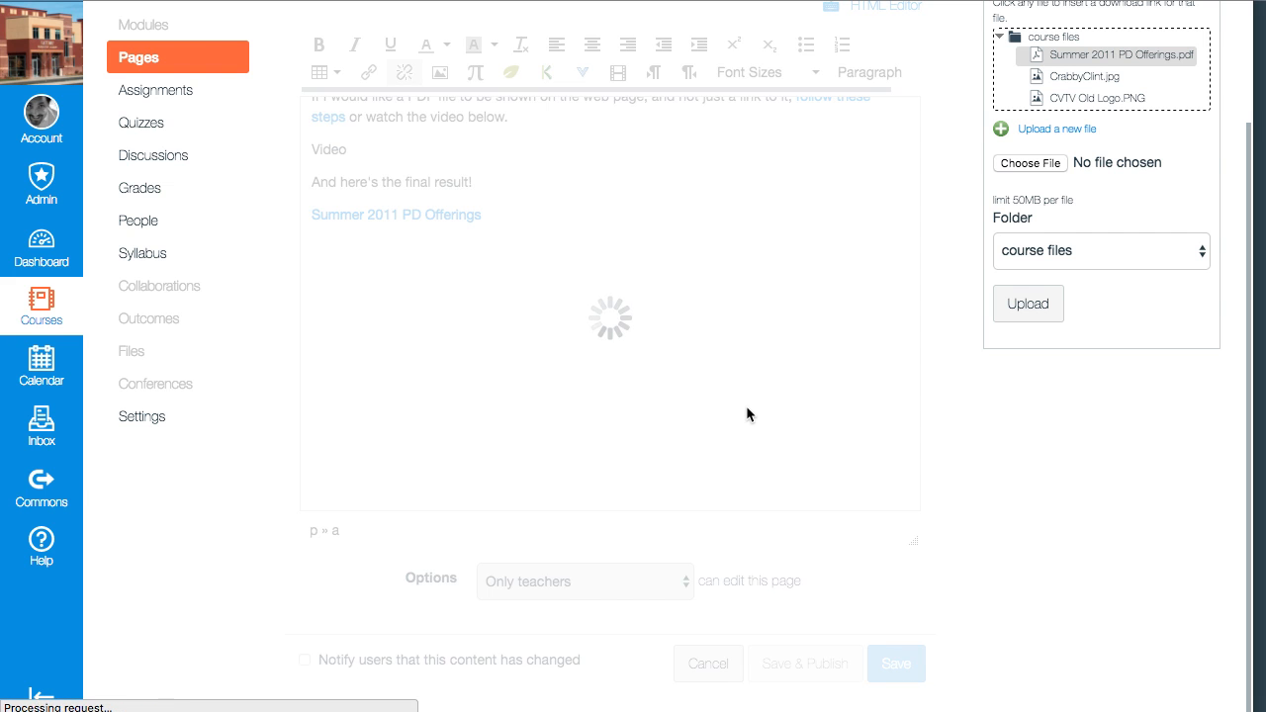
left_click(895, 664)
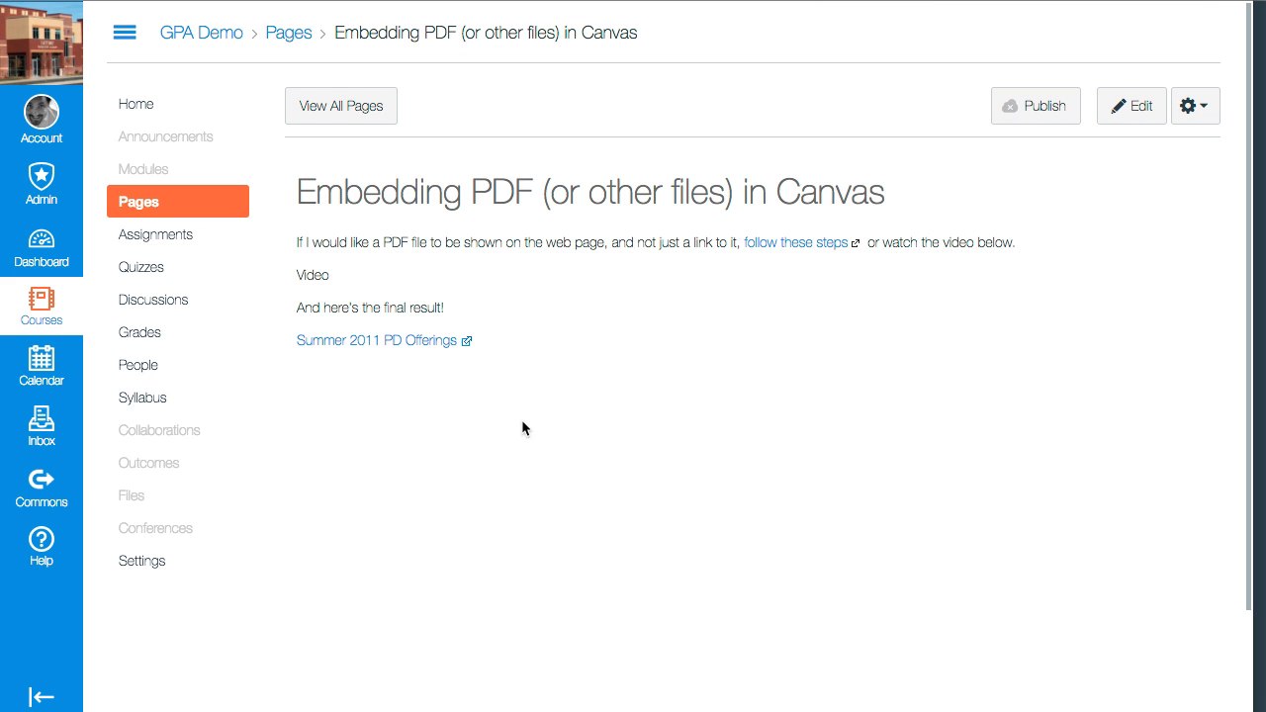
left_click(377, 340)
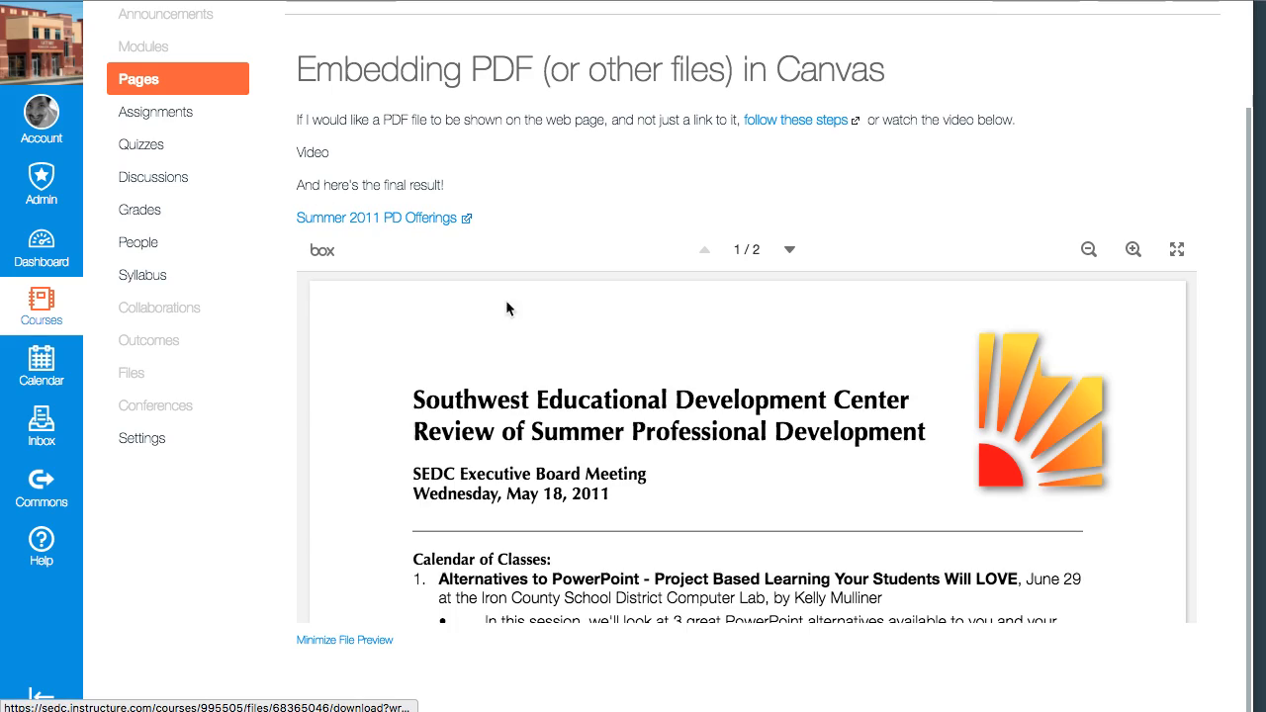
scroll("down", 3)
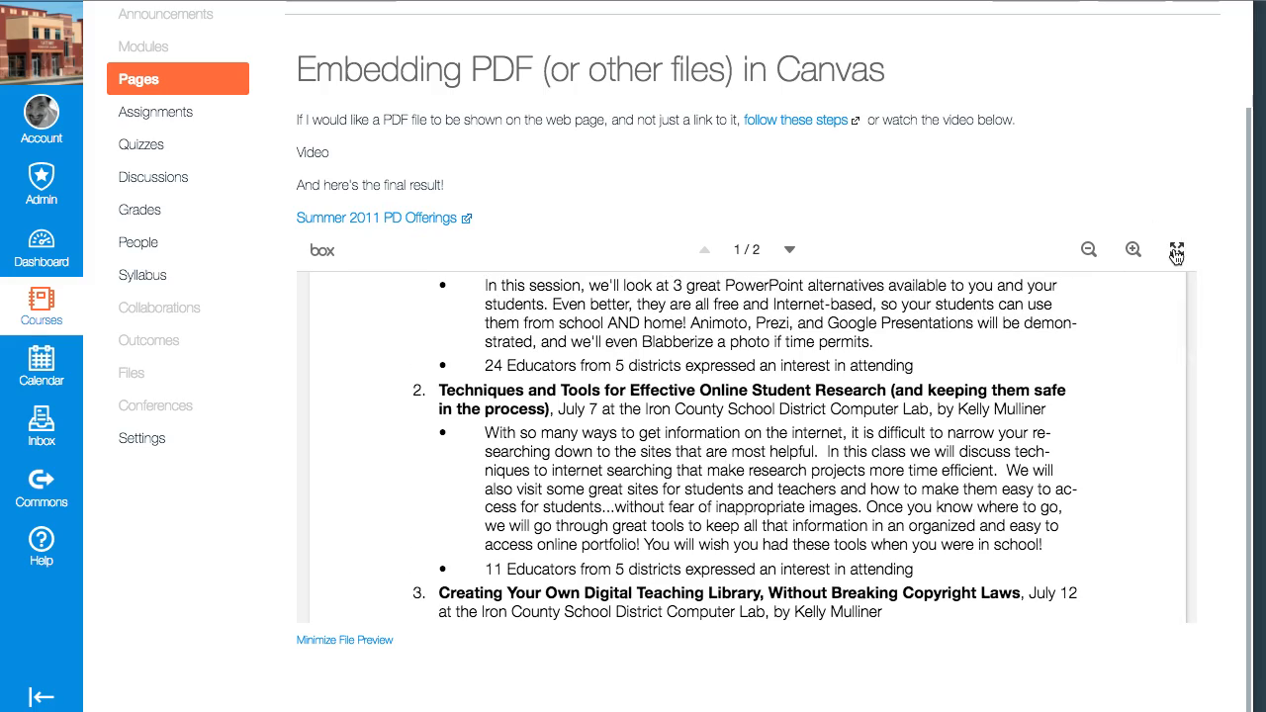
left_click(1177, 249)
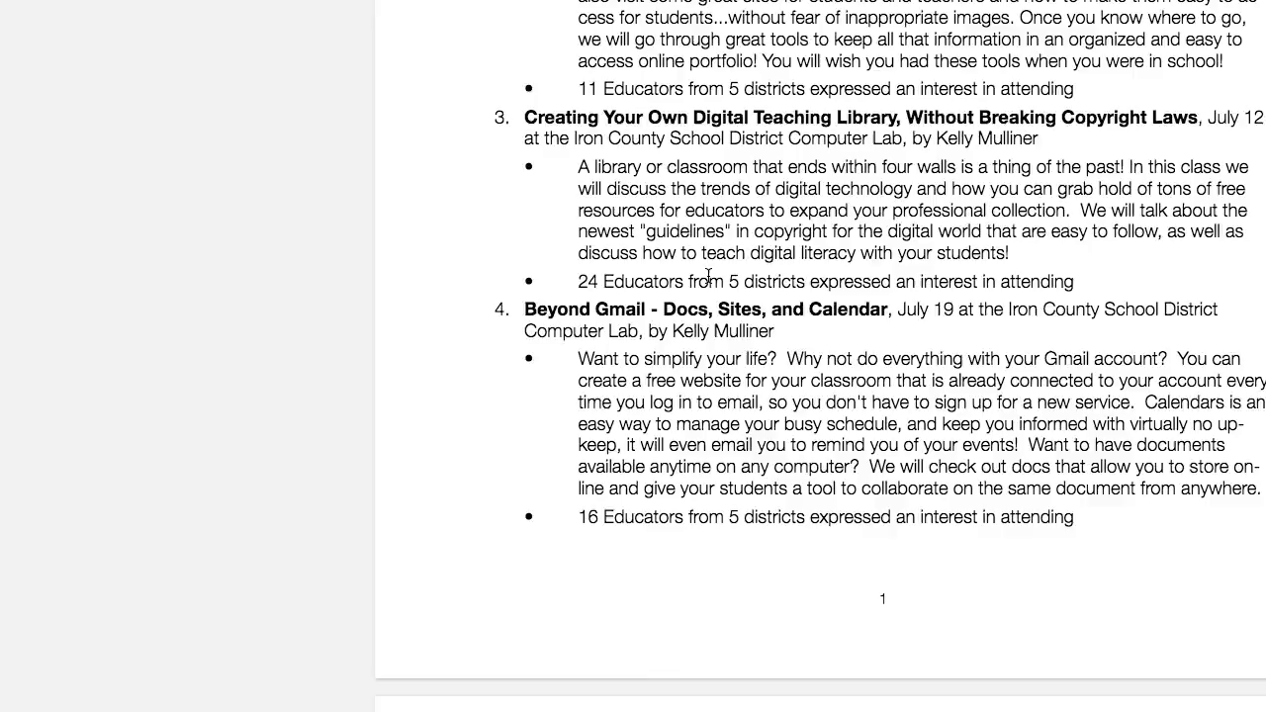
scroll("down", 3)
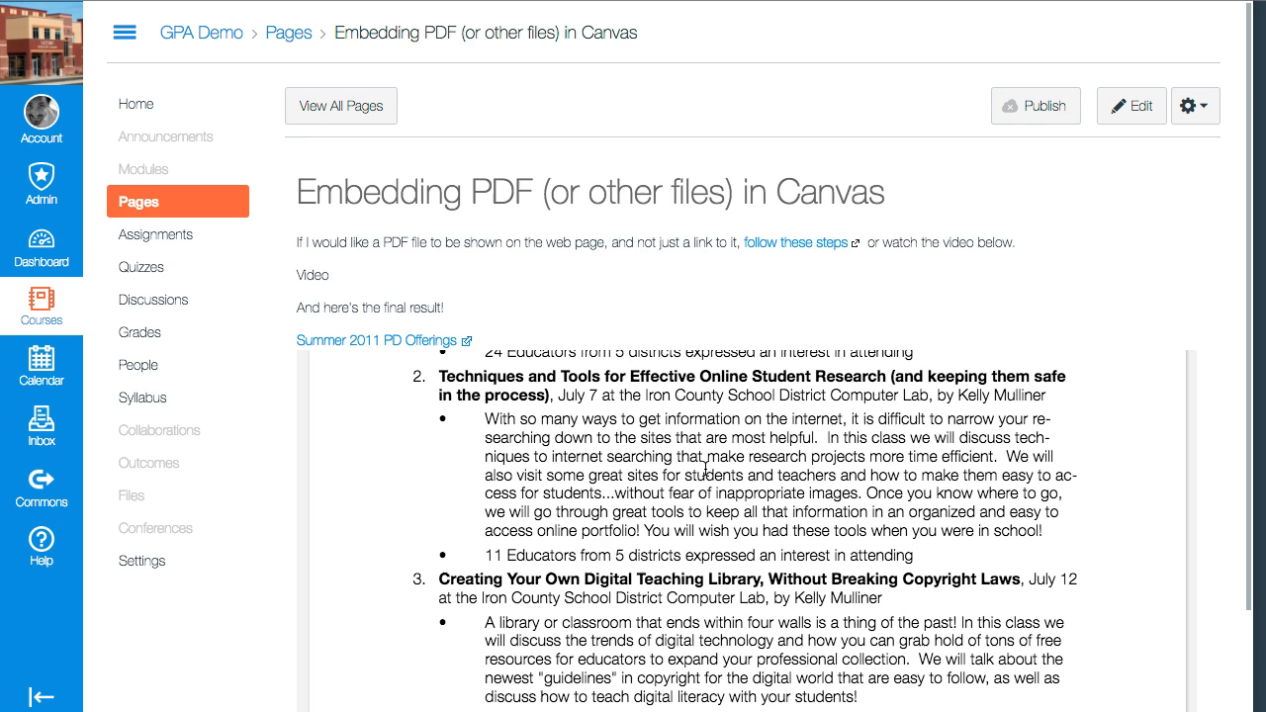
mouse_move(856, 269)
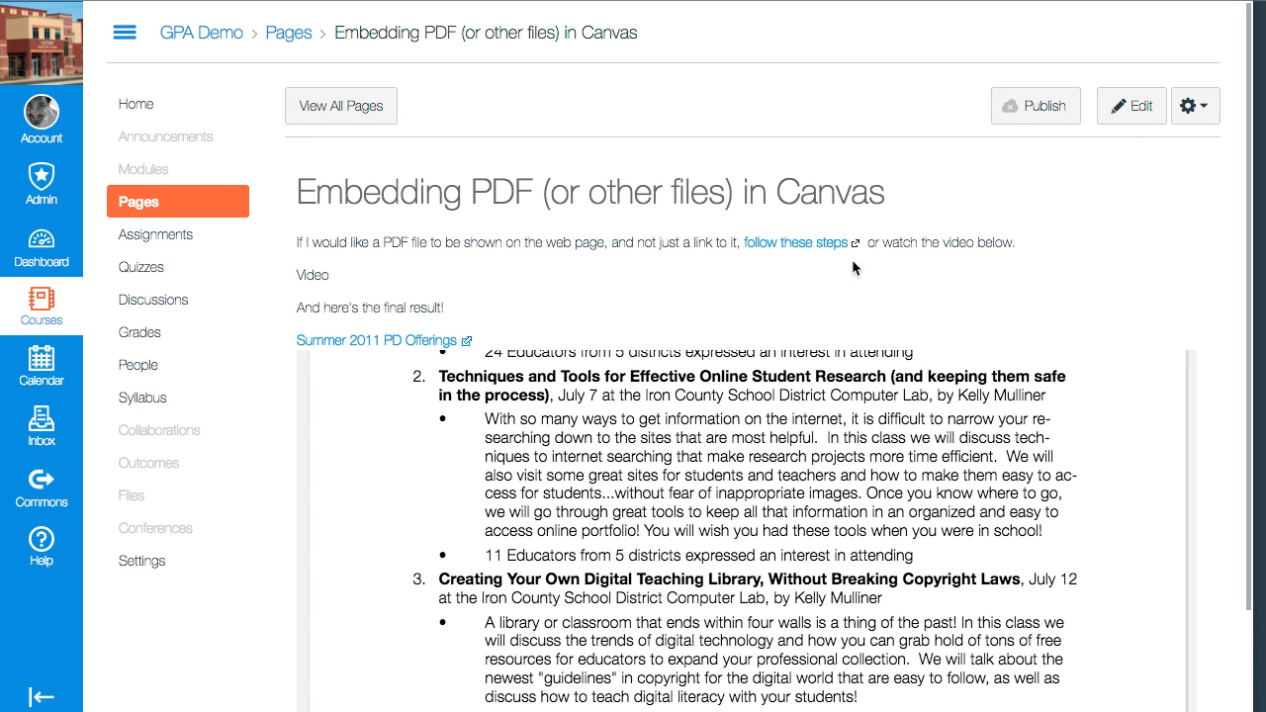
mouse_move(744, 446)
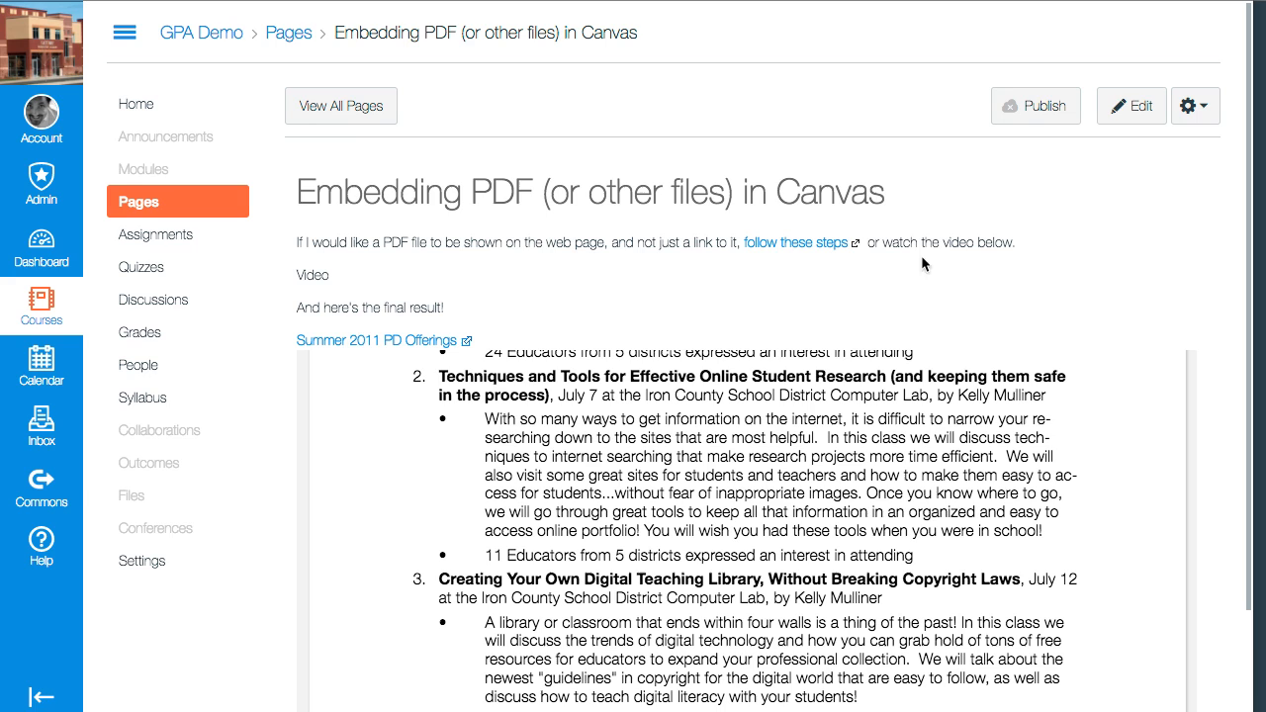
Step: Click Edit on the saved Embedding PDF page
left_click(1131, 105)
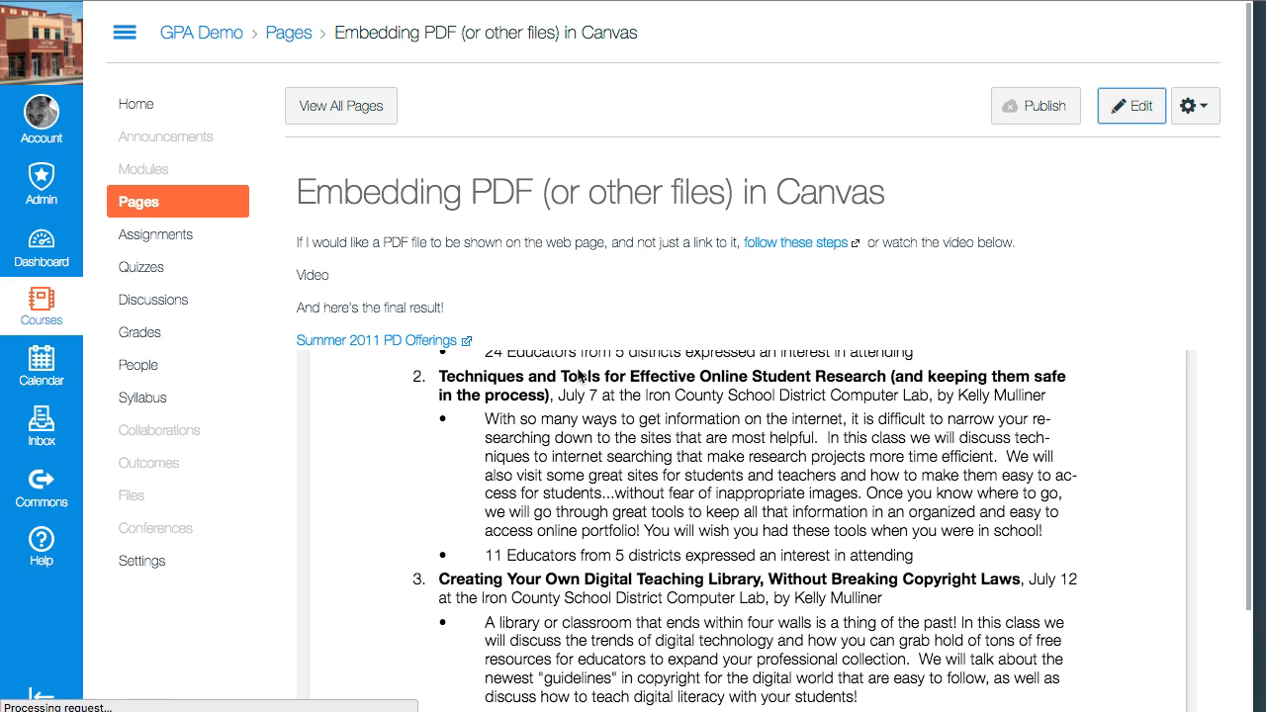
Step: Open the Summer 2011 PD Offerings link's settings to confirm auto-open preview
left_click(1131, 105)
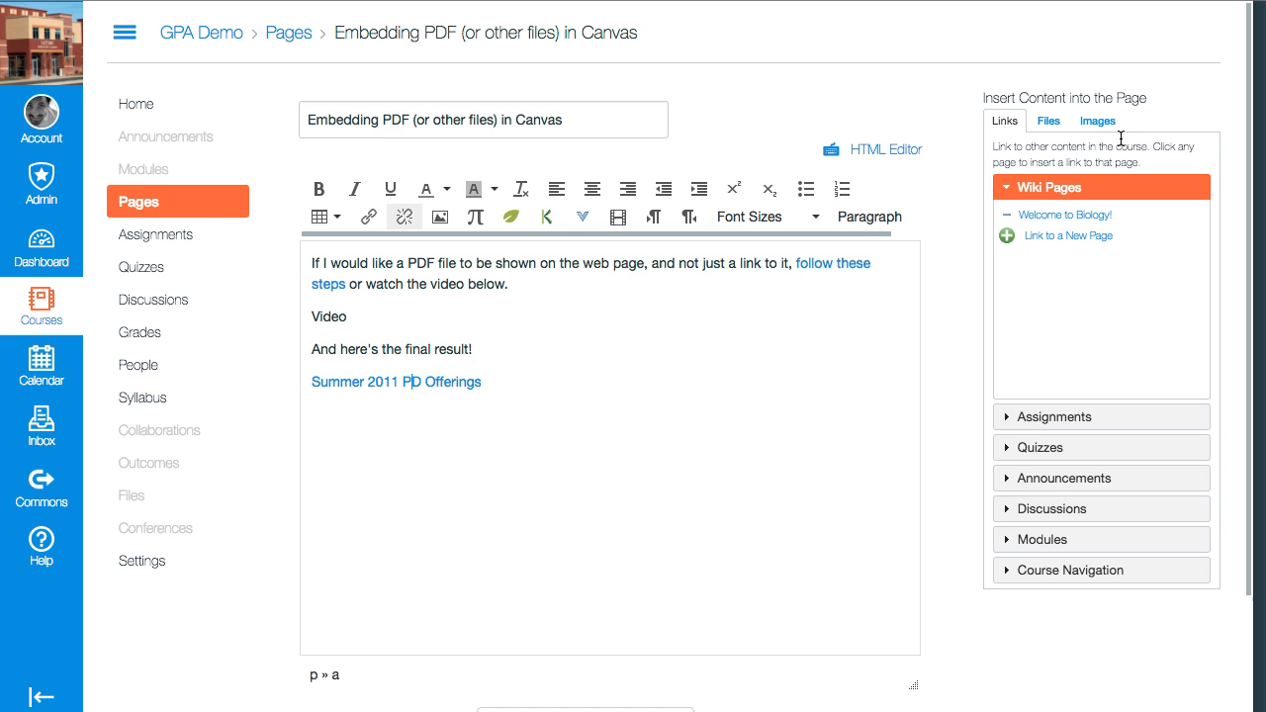
left_click(368, 217)
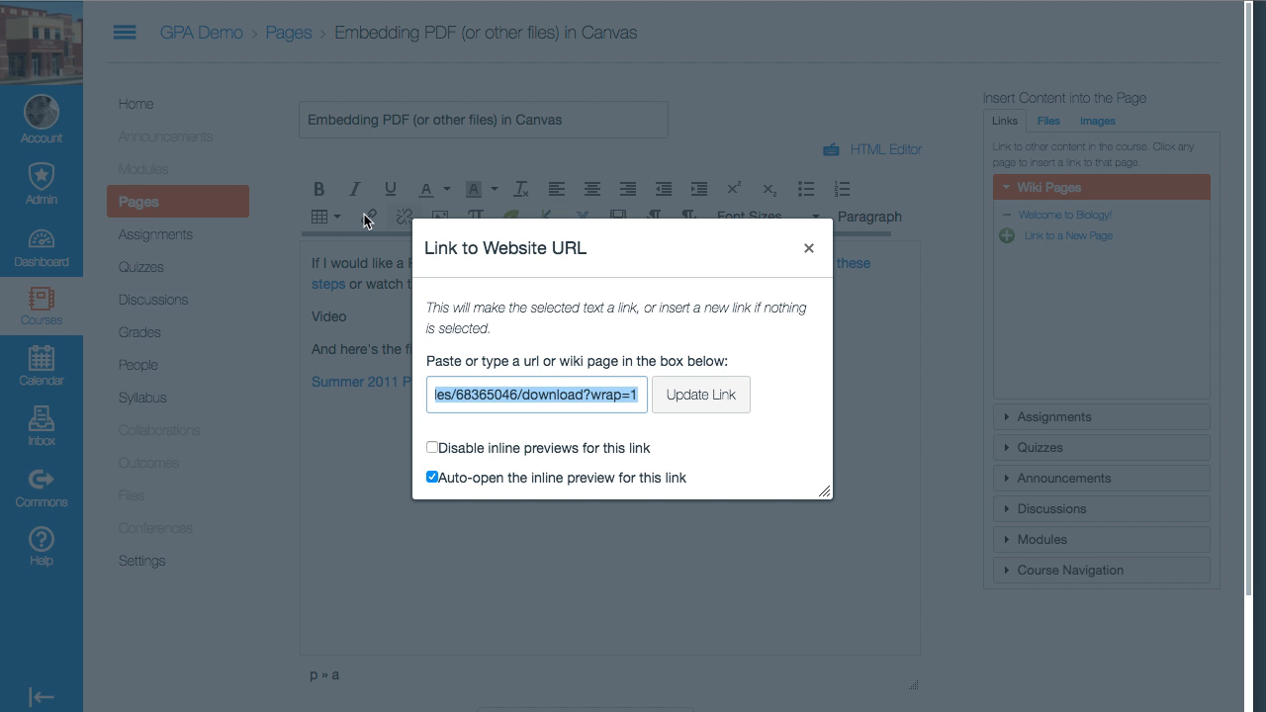
mouse_move(786, 313)
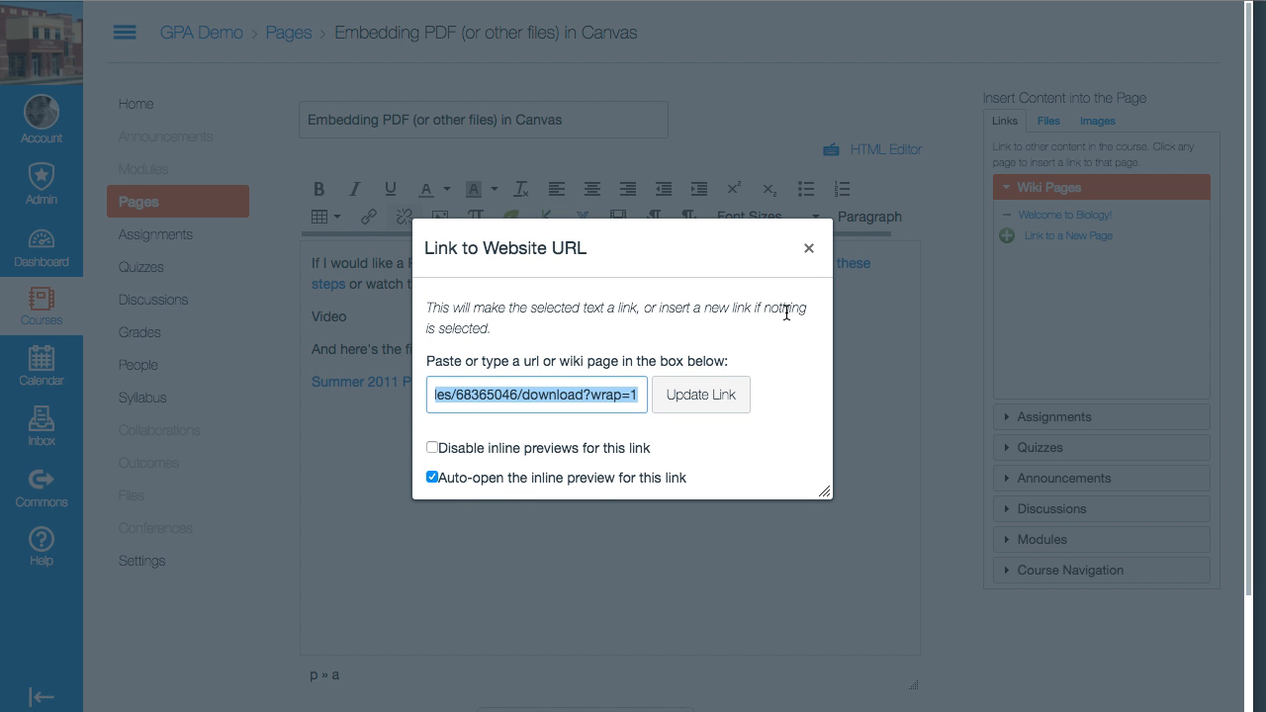